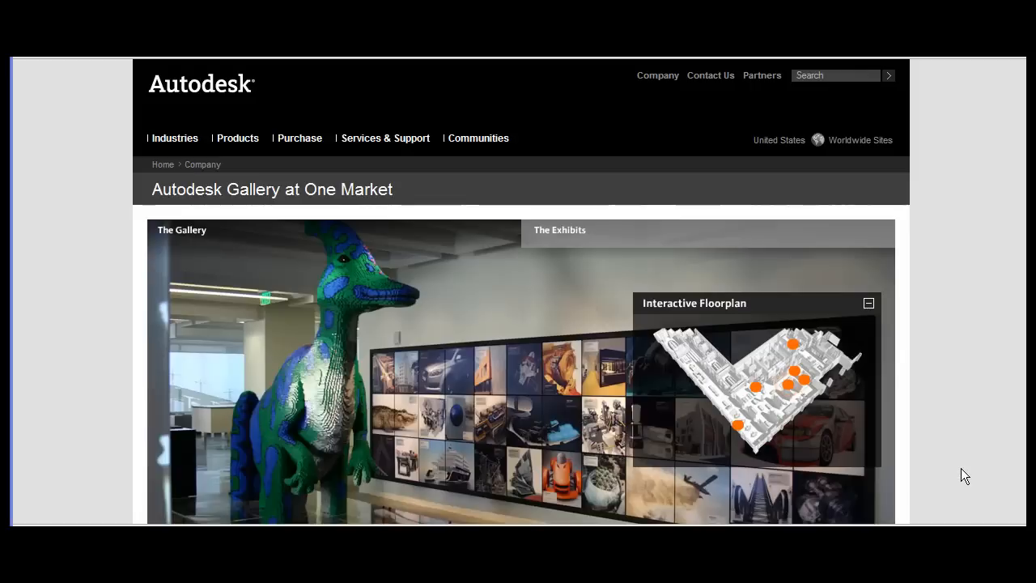
mouse_move(942, 395)
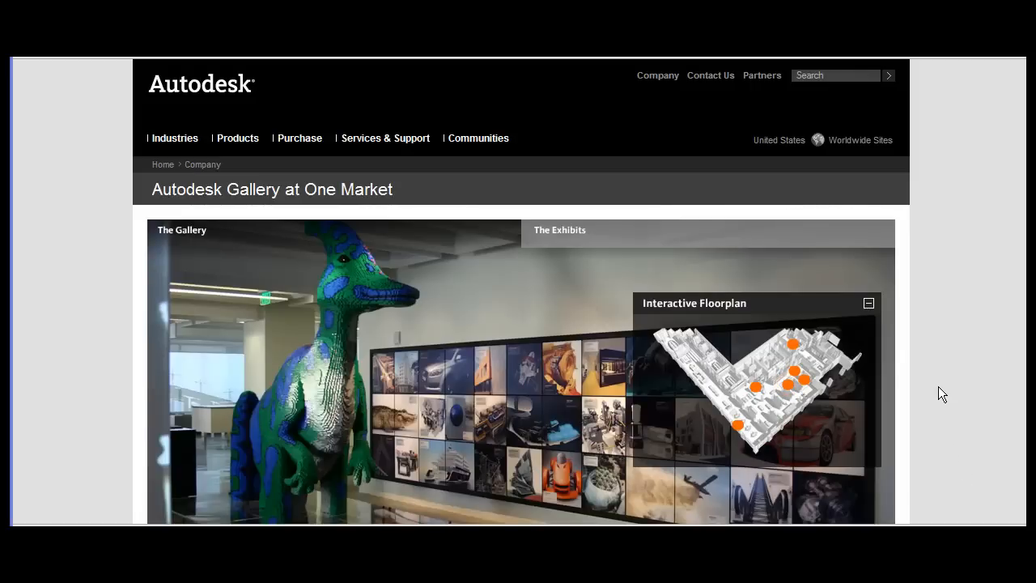
mouse_move(930, 366)
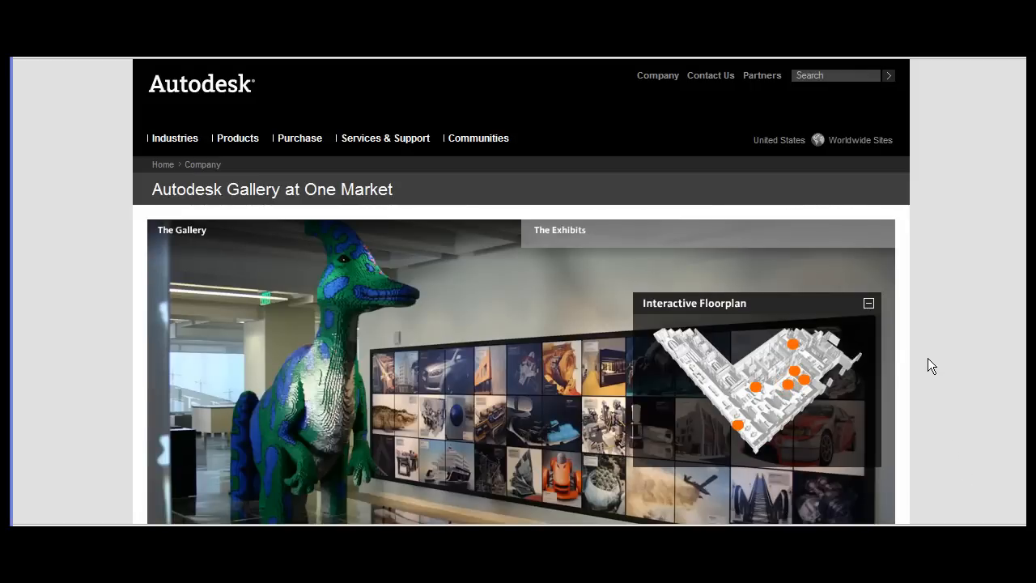
mouse_move(790, 405)
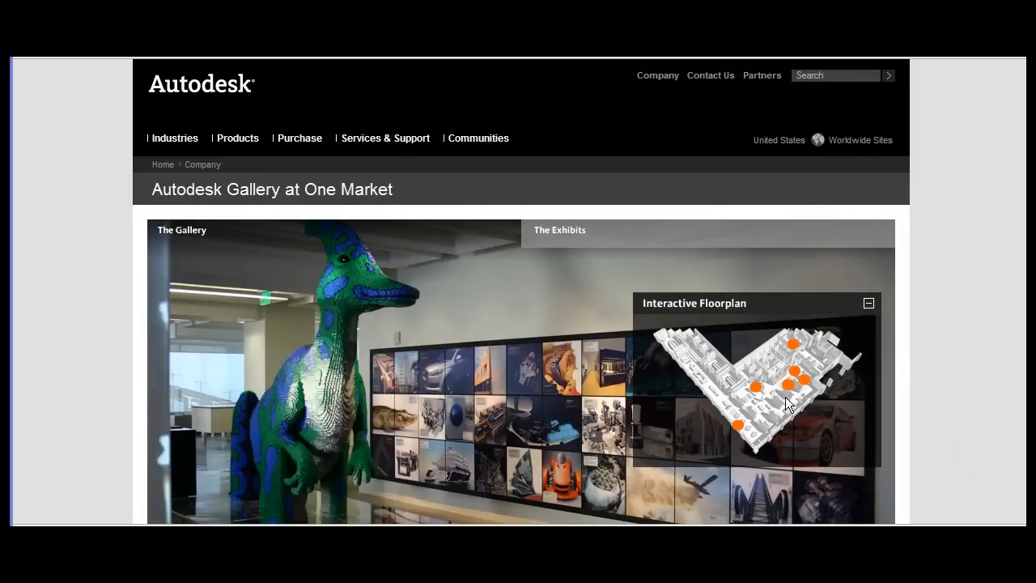
mouse_move(754, 390)
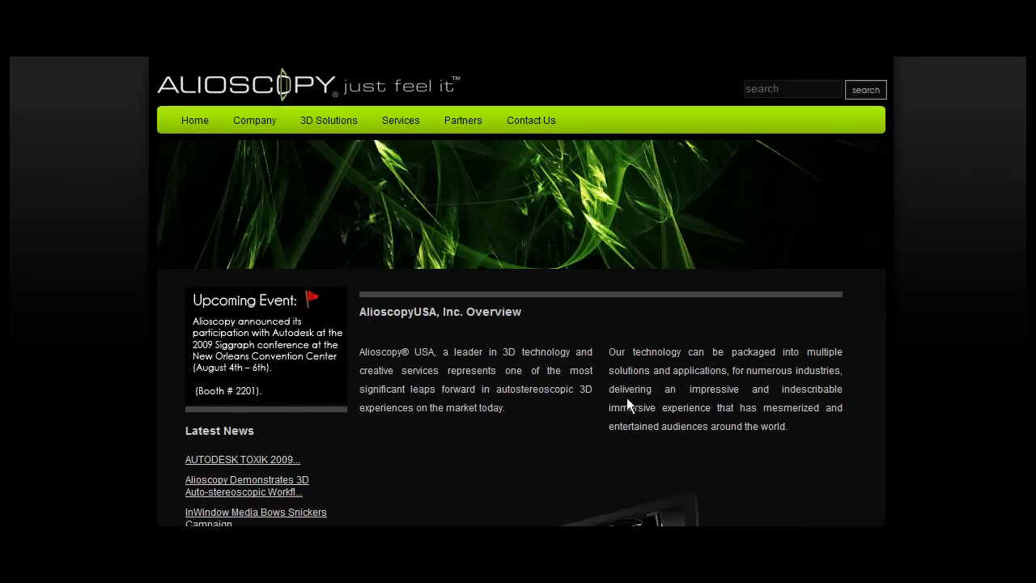
Scroll down the AlioscopyUSA company overview page to read its description
scroll("down", 3)
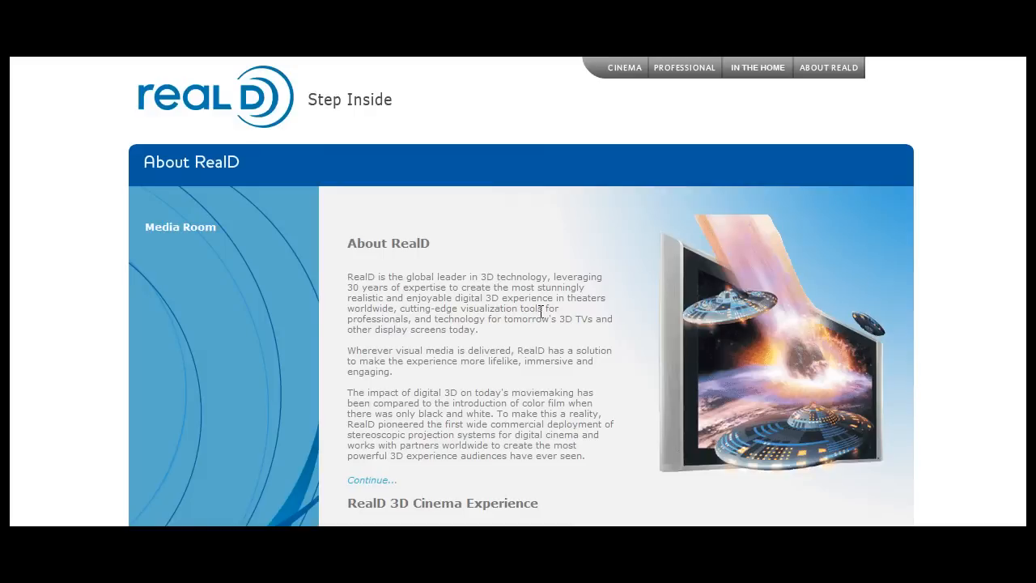
Step the RealD 3D Cinema Experience slideshow through the silver screen, RealD Experience and eyewear slides
scroll("down", 3)
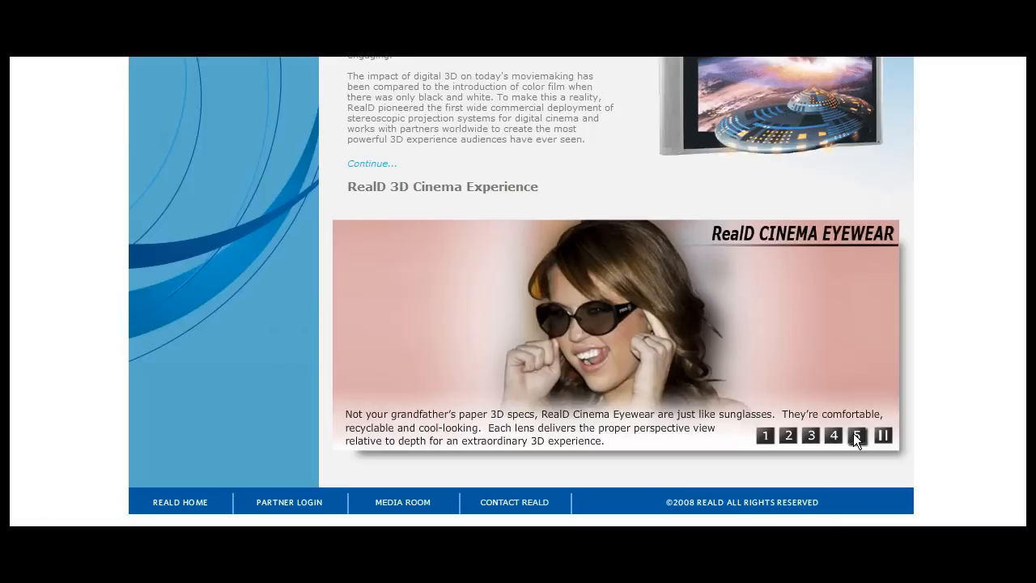
left_click(832, 435)
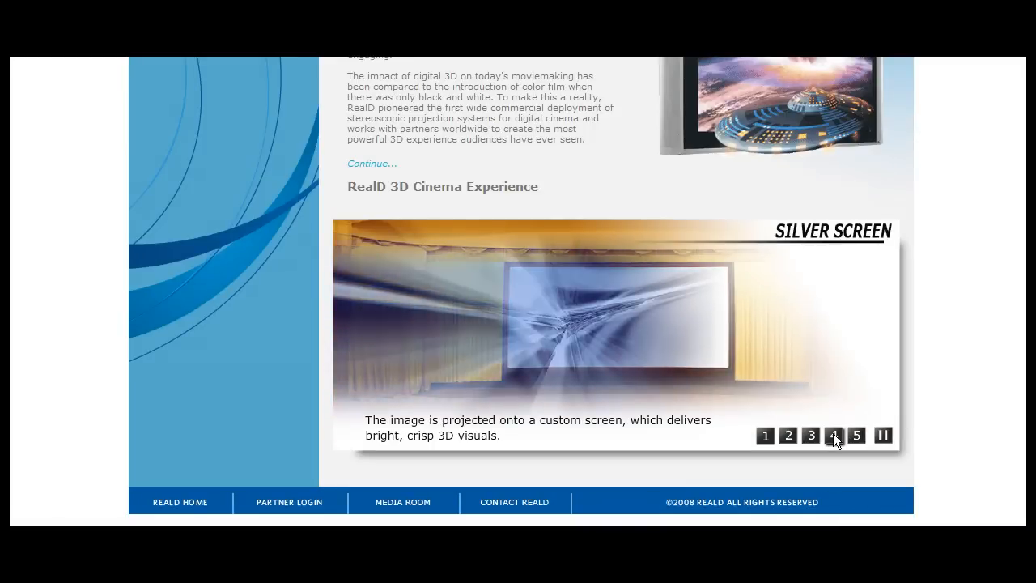
left_click(810, 435)
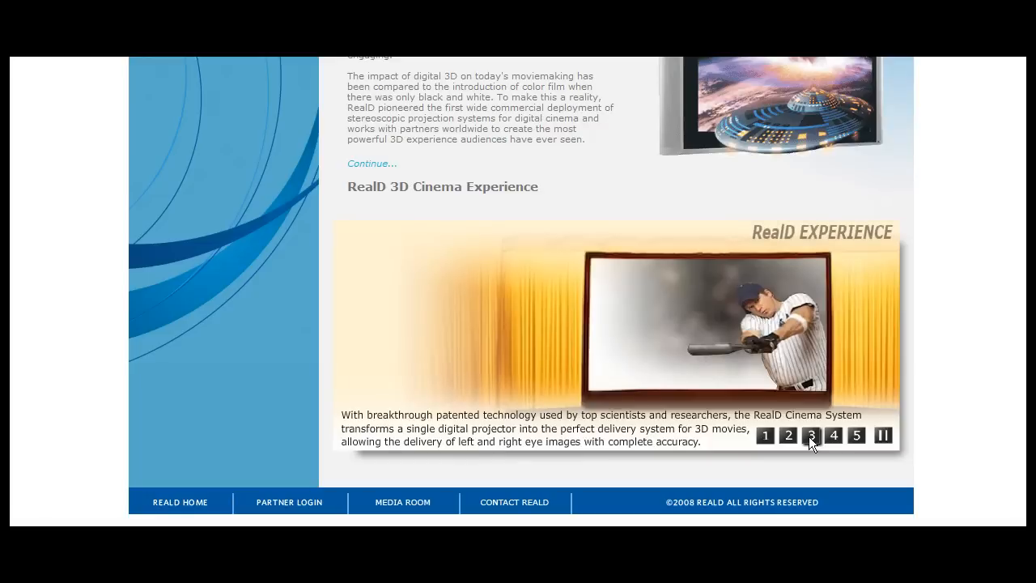
left_click(787, 435)
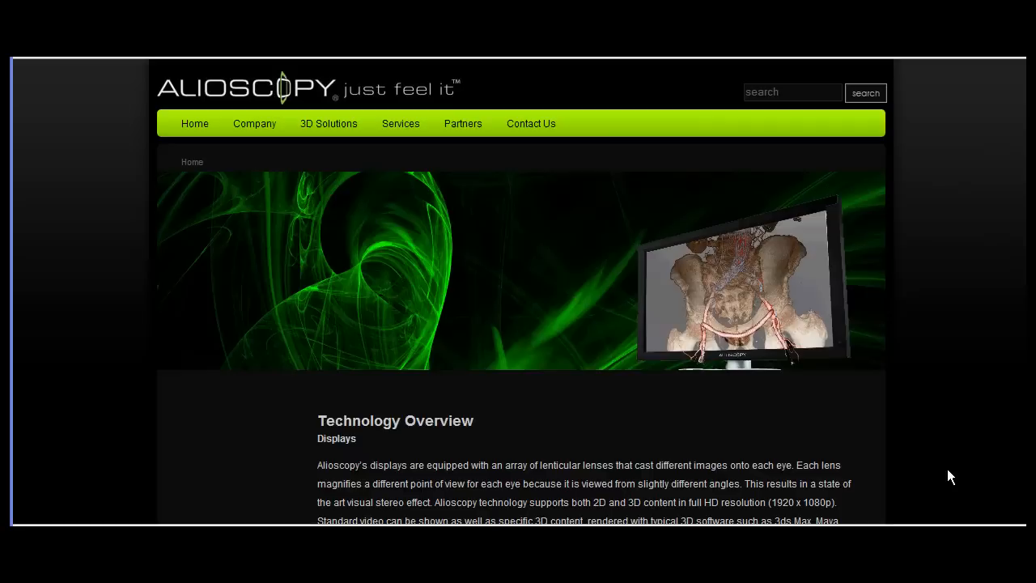
mouse_move(561, 316)
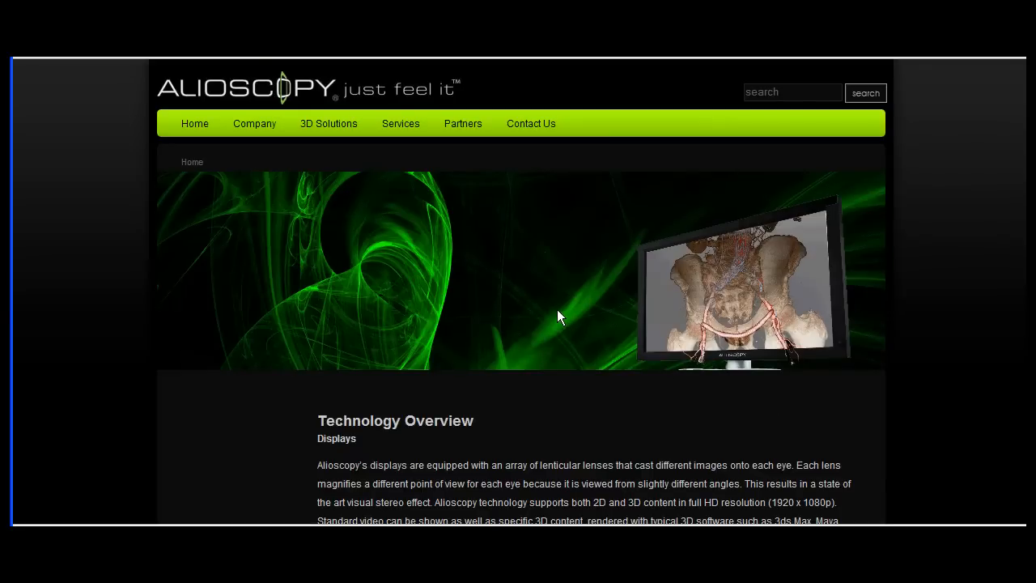
Read down the Technology Overview page past the off-axis projection figure, camera interleaving table and three-step workflow
scroll("down", 3)
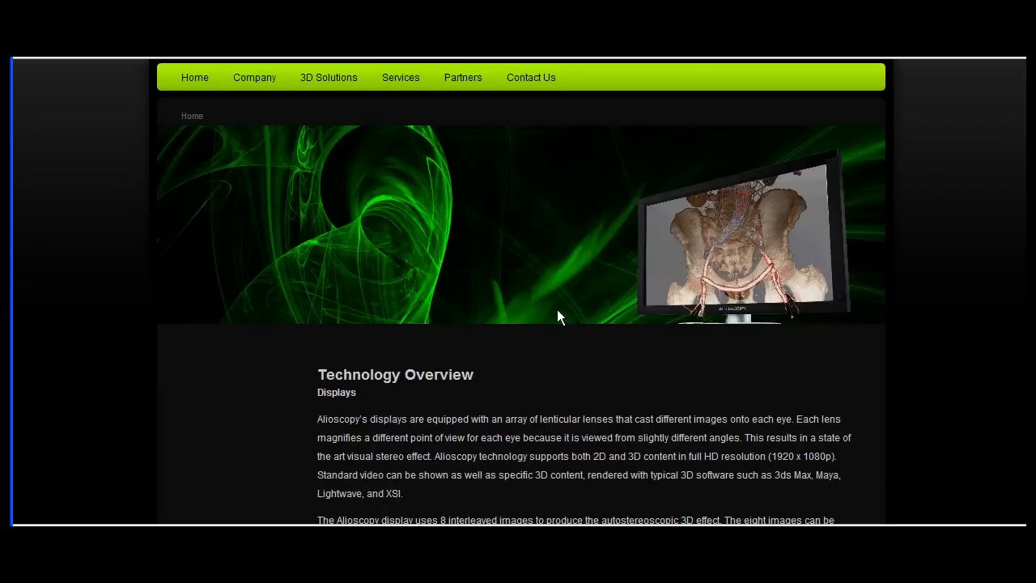
scroll("down", 3)
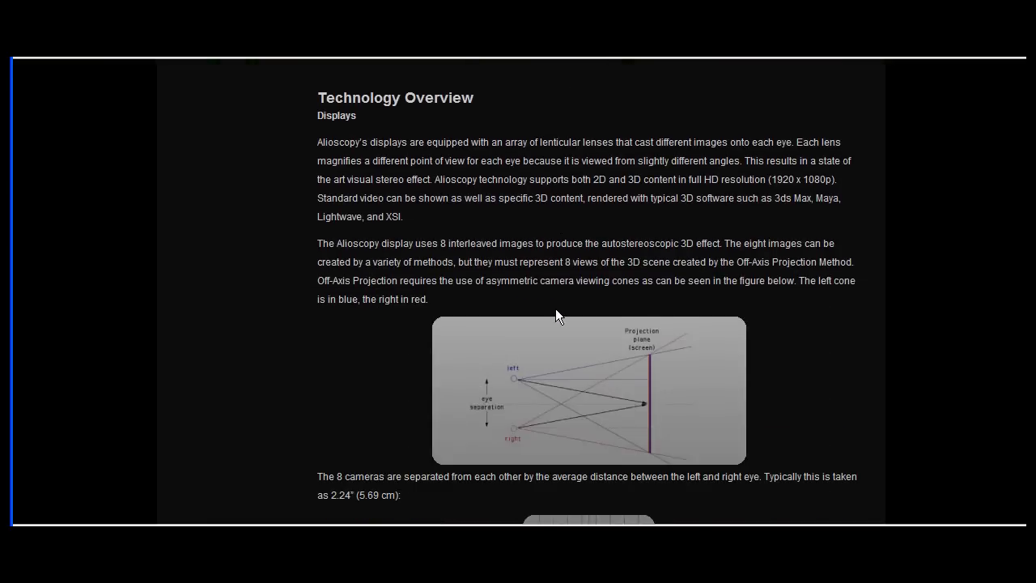
scroll("down", 3)
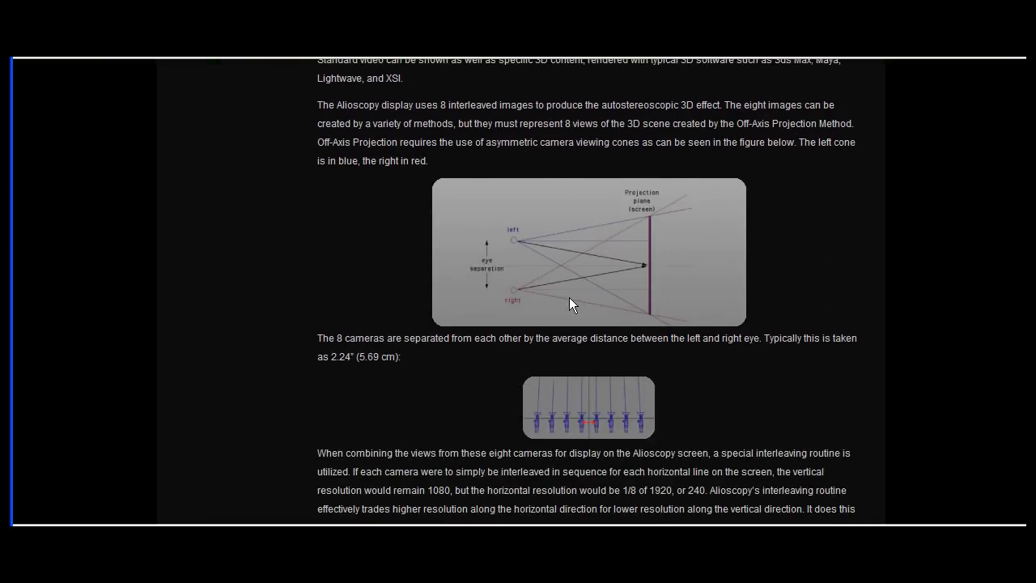
scroll("down", 3)
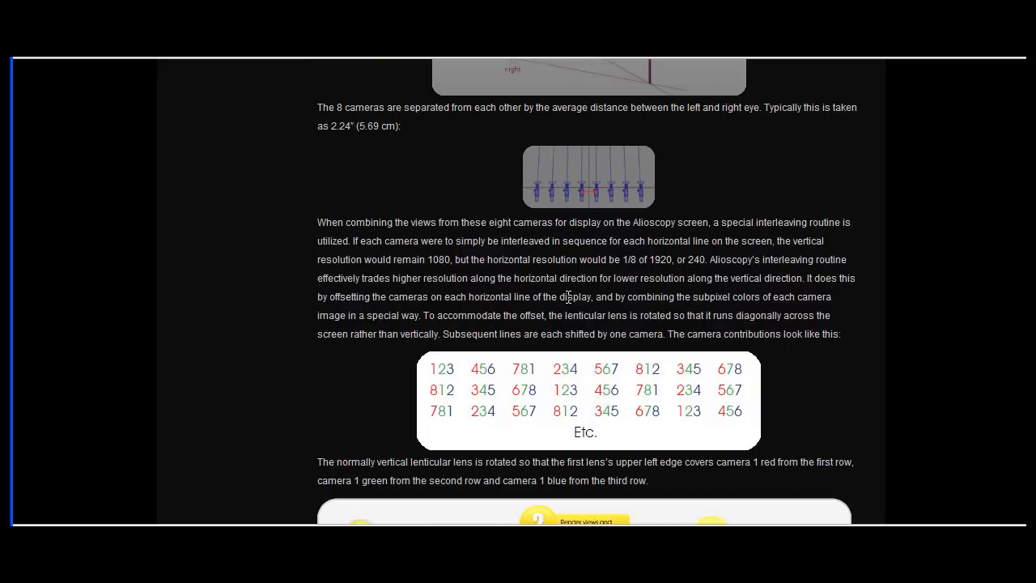
scroll("down", 3)
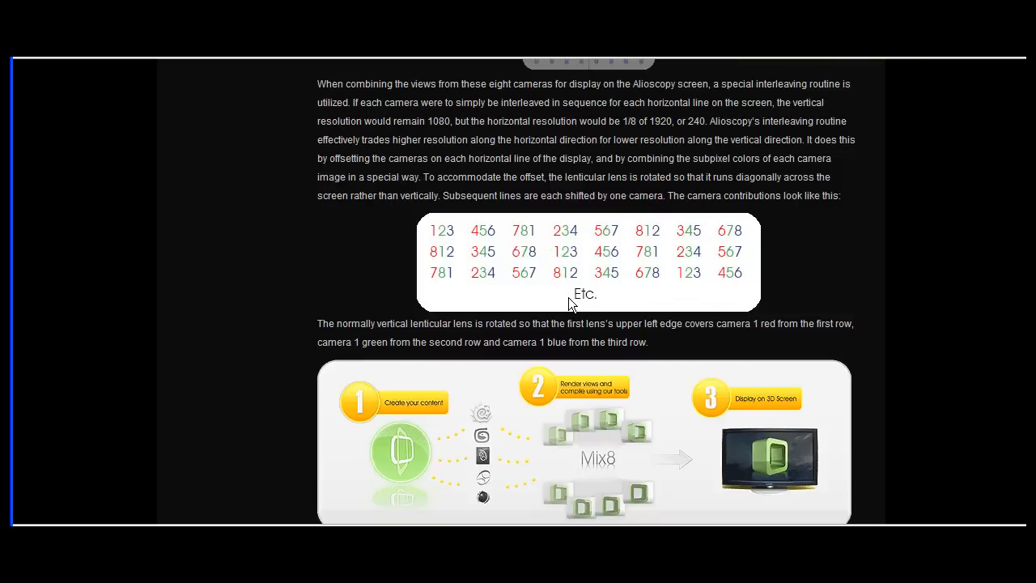
scroll("down", 3)
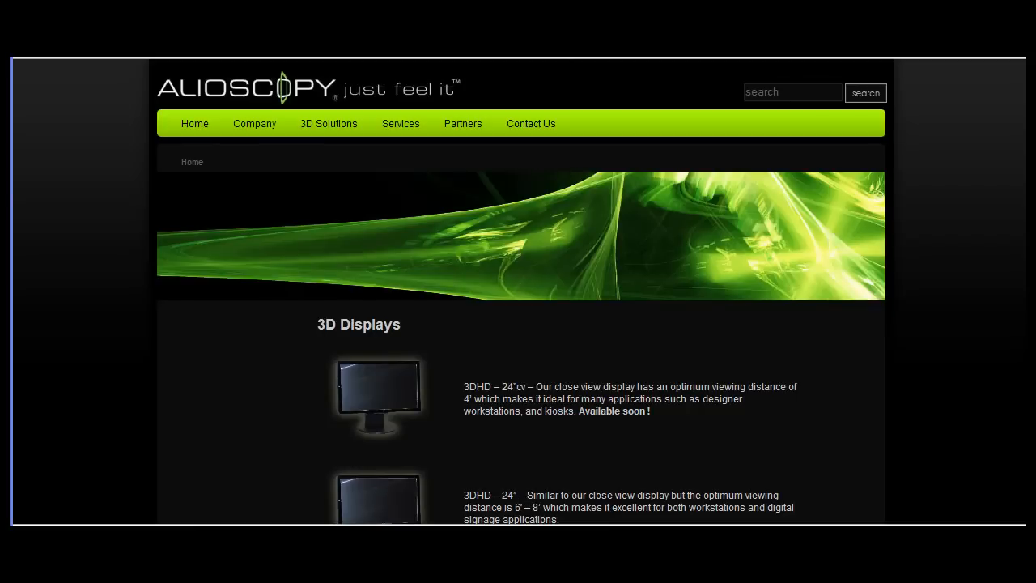
mouse_move(744, 369)
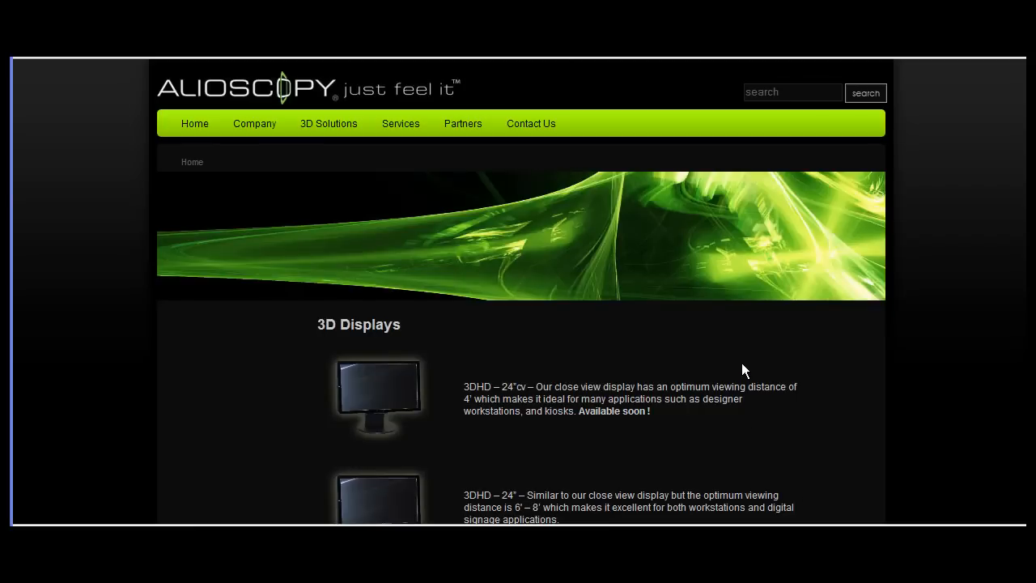
Scroll the 3D Displays page to see the 24-inch close view, 24-inch and 42-inch 3DHD entries
scroll("down", 3)
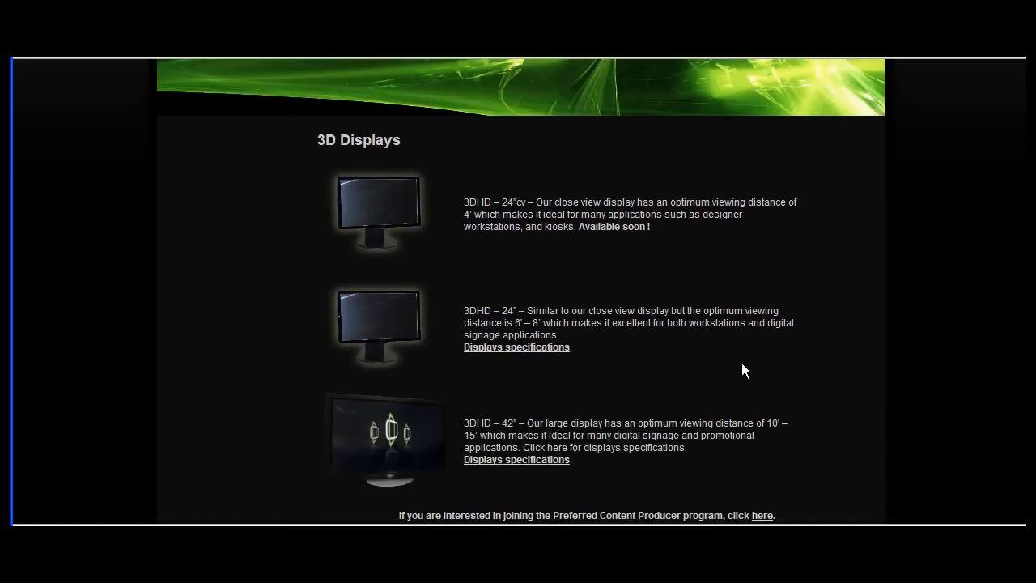
scroll("down", 3)
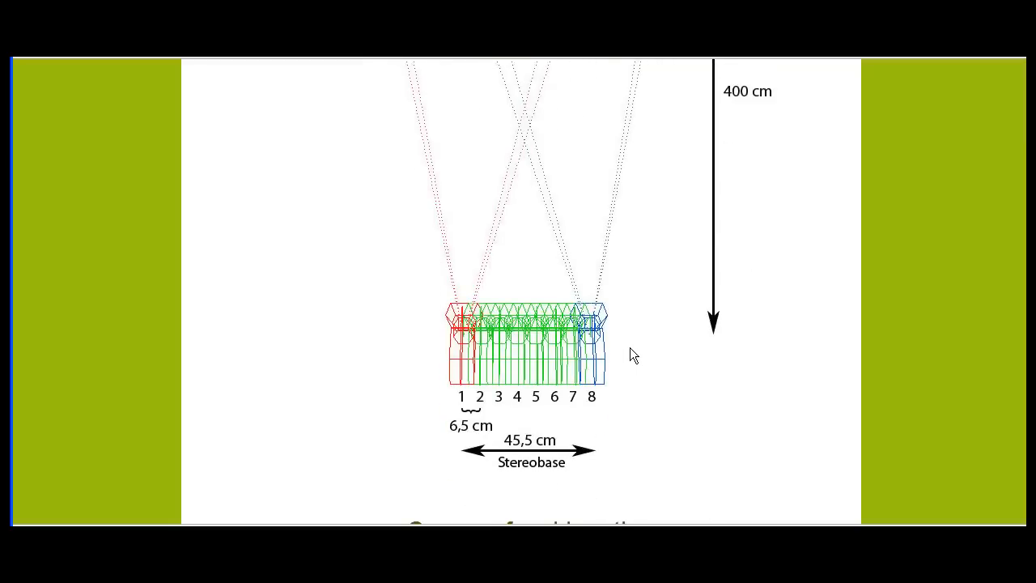
Scroll the camera placement guide from the eight-camera stereobase diagram to the collimation and focal length advice
scroll("down", 3)
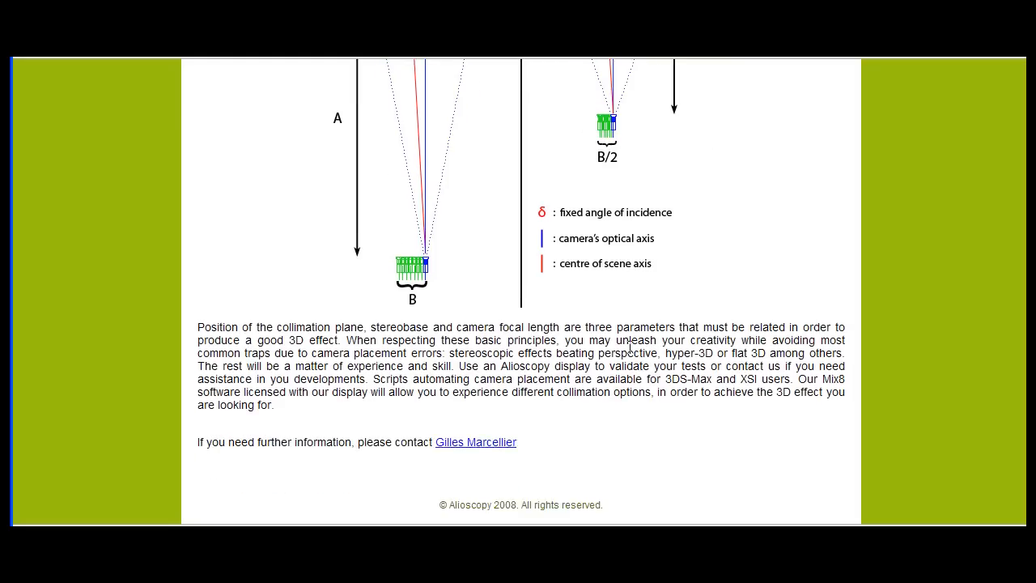